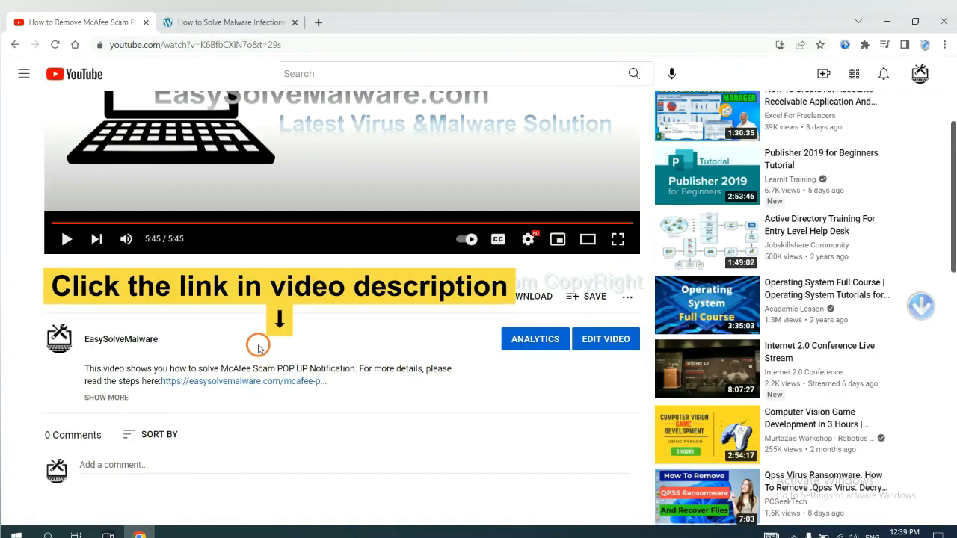
{"action": "mouse_move", "coordinate": [263, 381]}
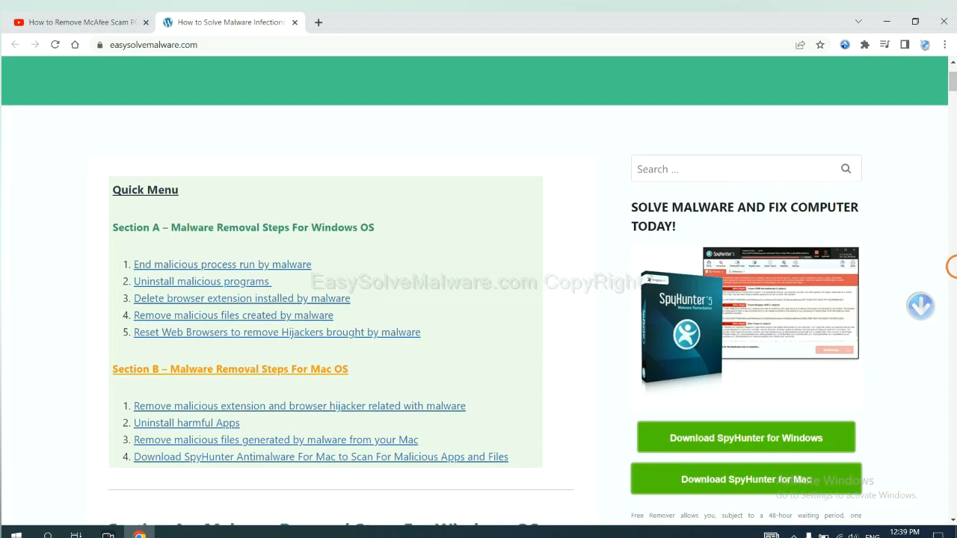
Download the SpyHunter for Windows installer from the removal guide page.
{"action": "scroll", "scroll_direction": "down", "scroll_amount": 3}
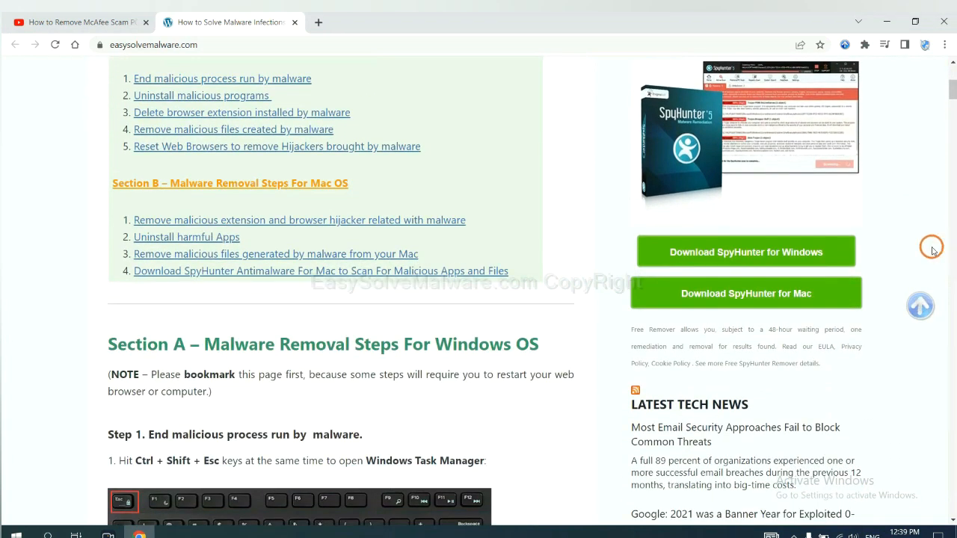
{"action": "left_click", "coordinate": [744, 251]}
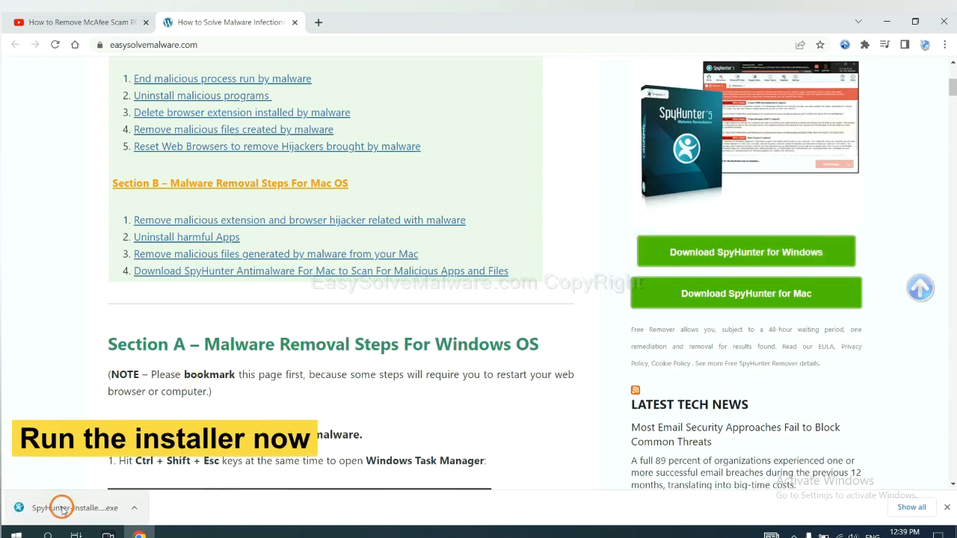
Run the downloaded installer, choose English, accept the license and begin installing SpyHunter 5.
{"action": "left_click", "coordinate": [78, 509]}
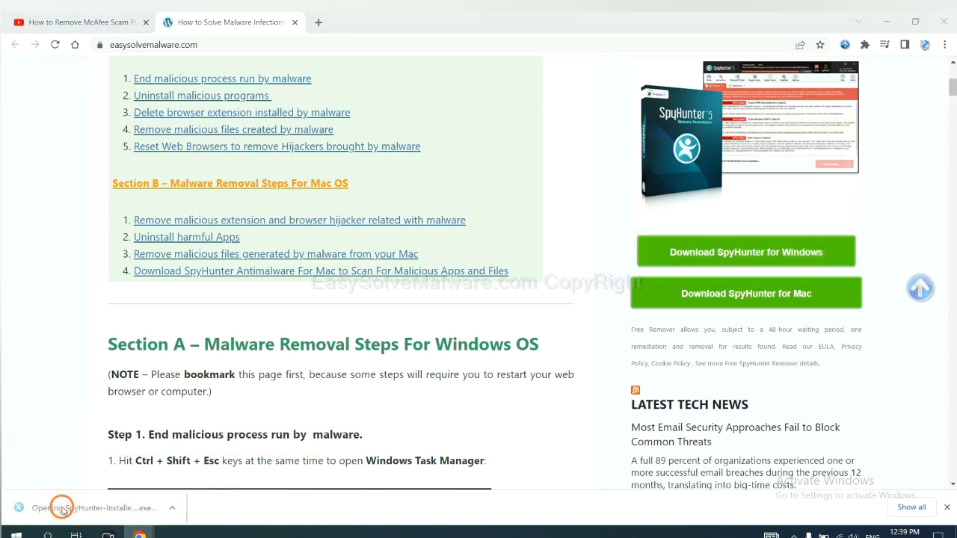
{"action": "left_click", "coordinate": [63, 508]}
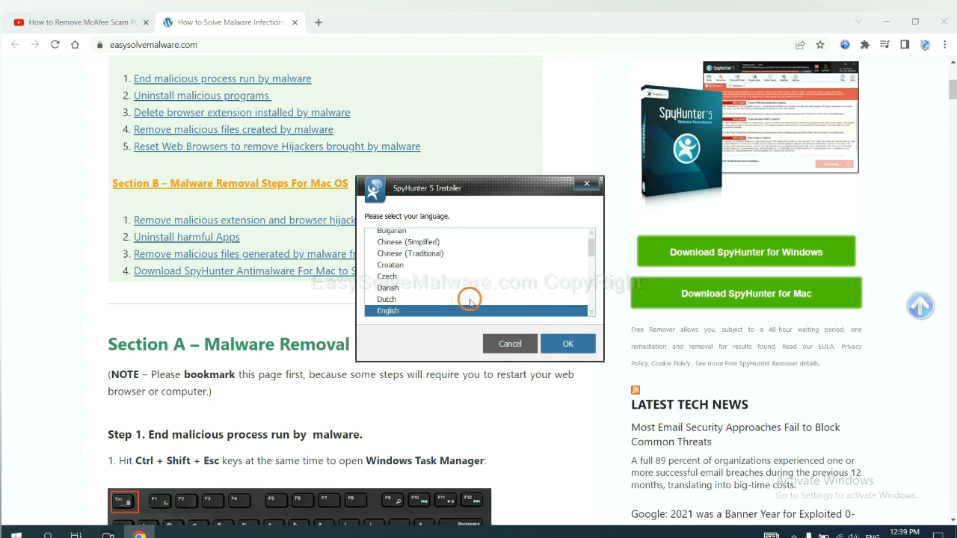
{"action": "left_click", "coordinate": [568, 342]}
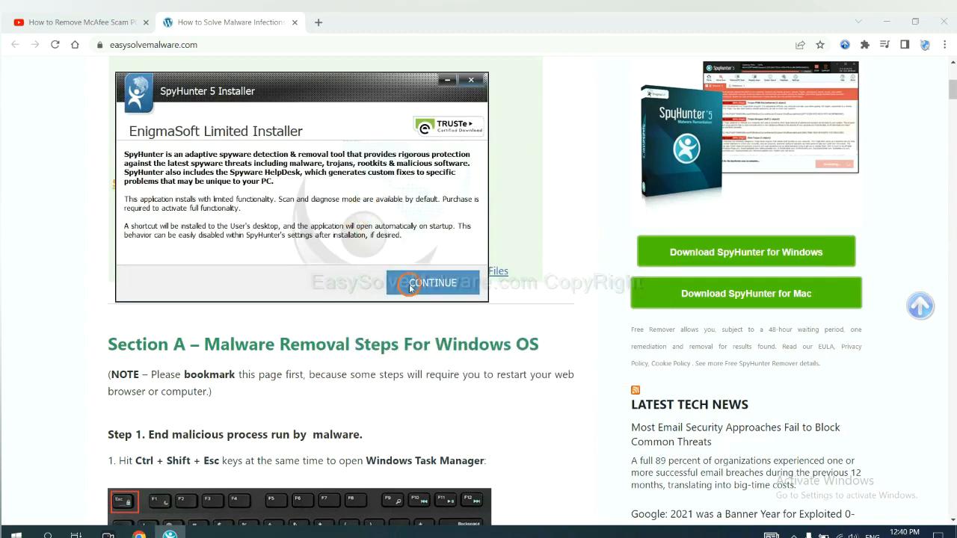
{"action": "left_click", "coordinate": [432, 283]}
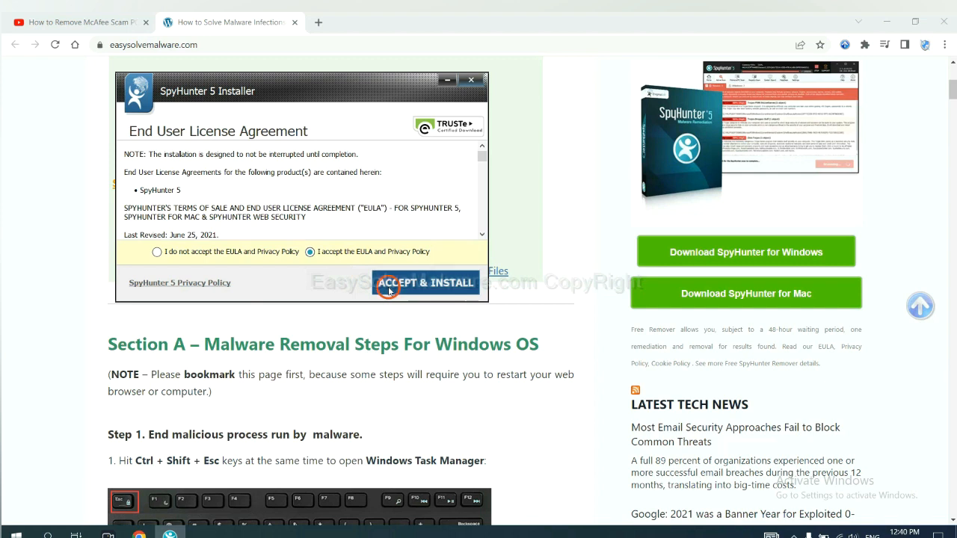
{"action": "left_click", "coordinate": [425, 283]}
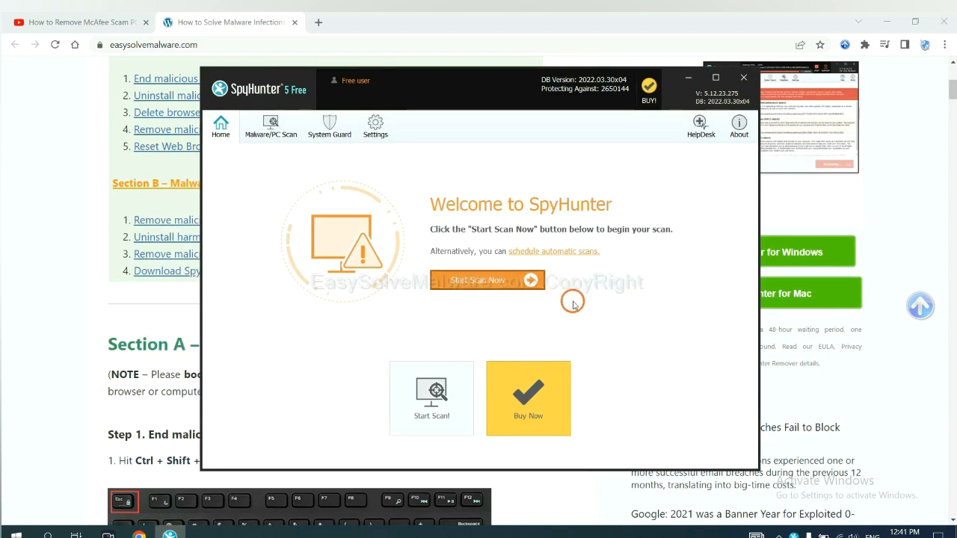
Start a SpyHunter scan and proceed to the Registration Required prompt for removal.
{"action": "left_click", "coordinate": [487, 279]}
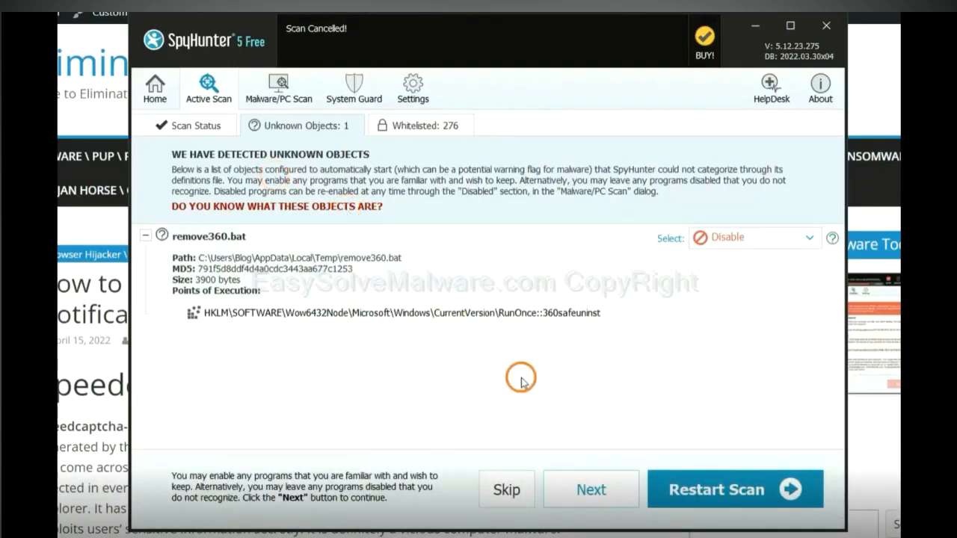
{"action": "left_click", "coordinate": [591, 490]}
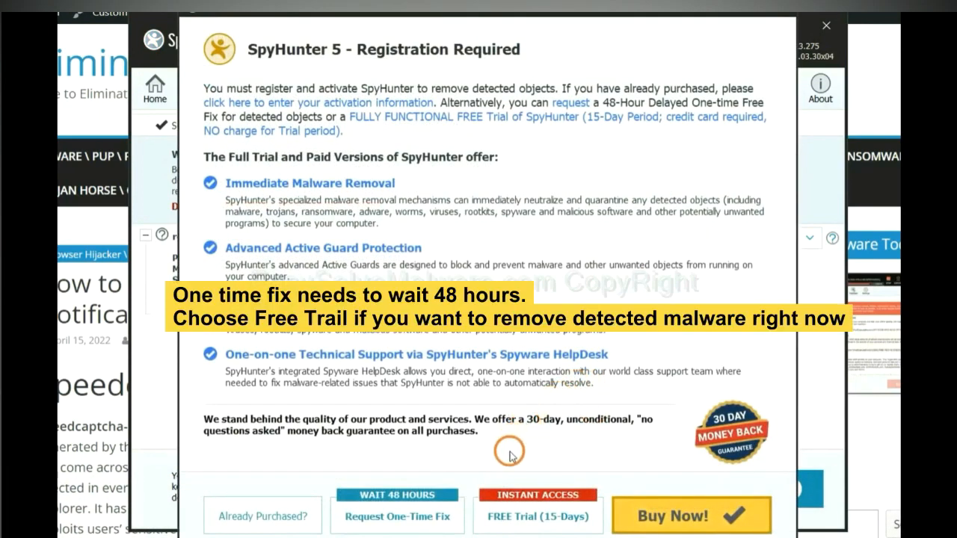
{"action": "mouse_move", "coordinate": [523, 456]}
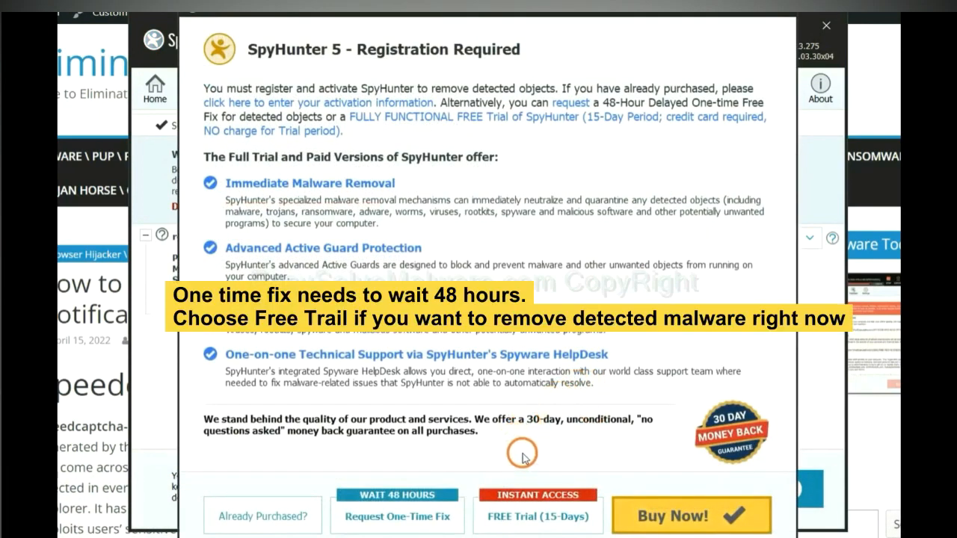
{"action": "mouse_move", "coordinate": [398, 516]}
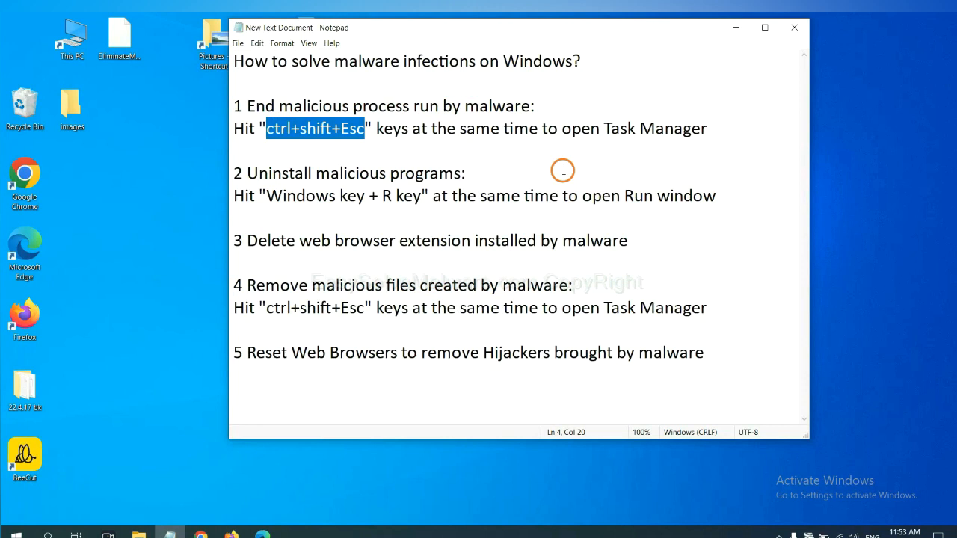
Launch Task Manager with Ctrl+Shift+Esc and end the suspicious Usermode Font Driver Host process.
{"action": "left_click", "coordinate": [346, 128]}
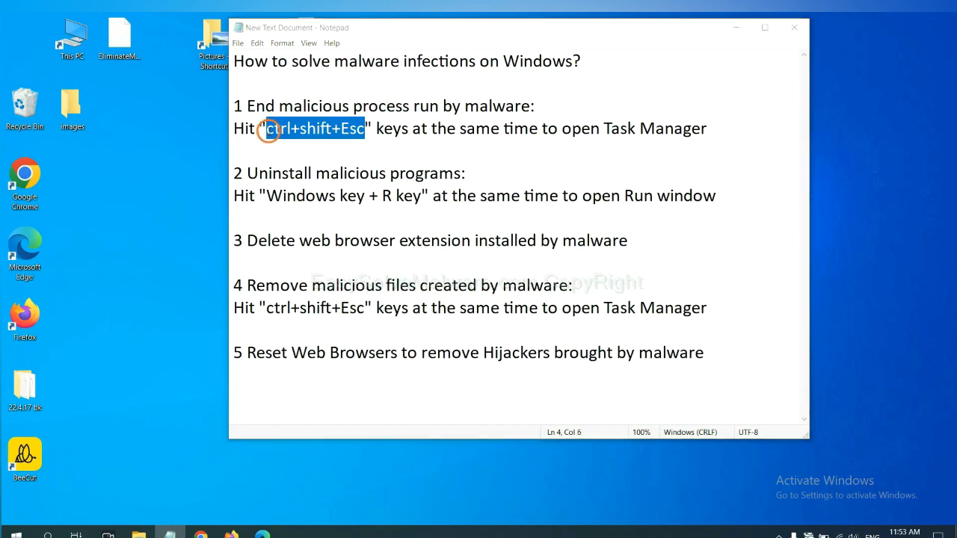
{"action": "key", "text": "ctrl+shift+esc"}
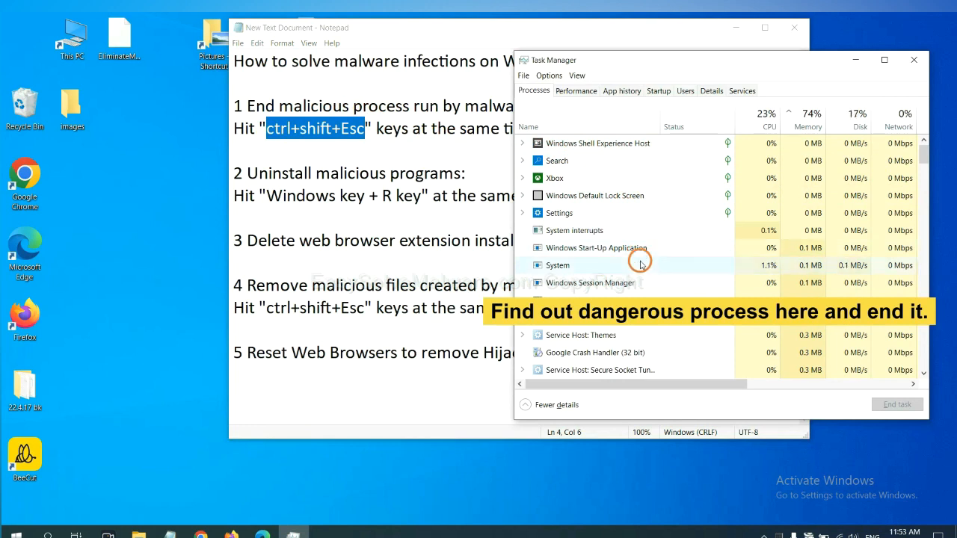
{"action": "left_click", "coordinate": [558, 266]}
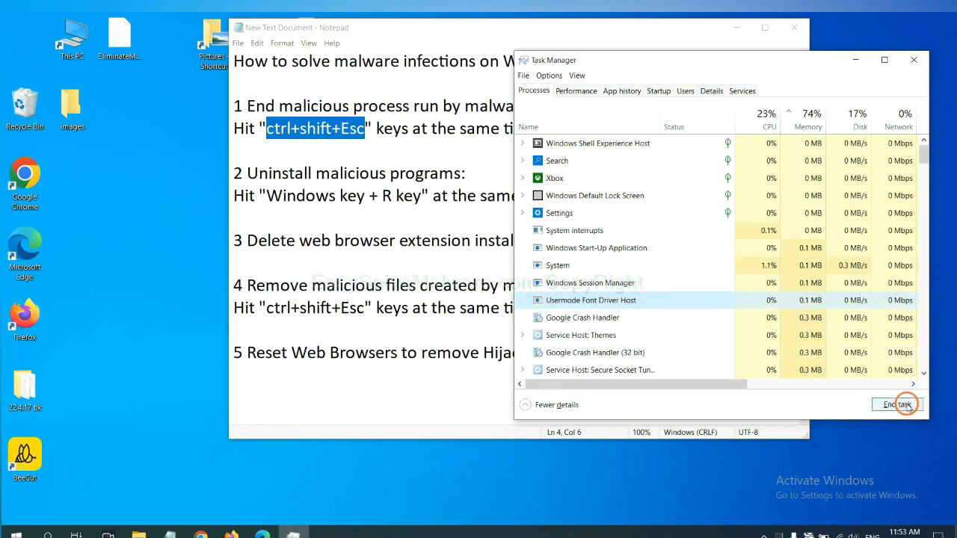
{"action": "left_click", "coordinate": [897, 403]}
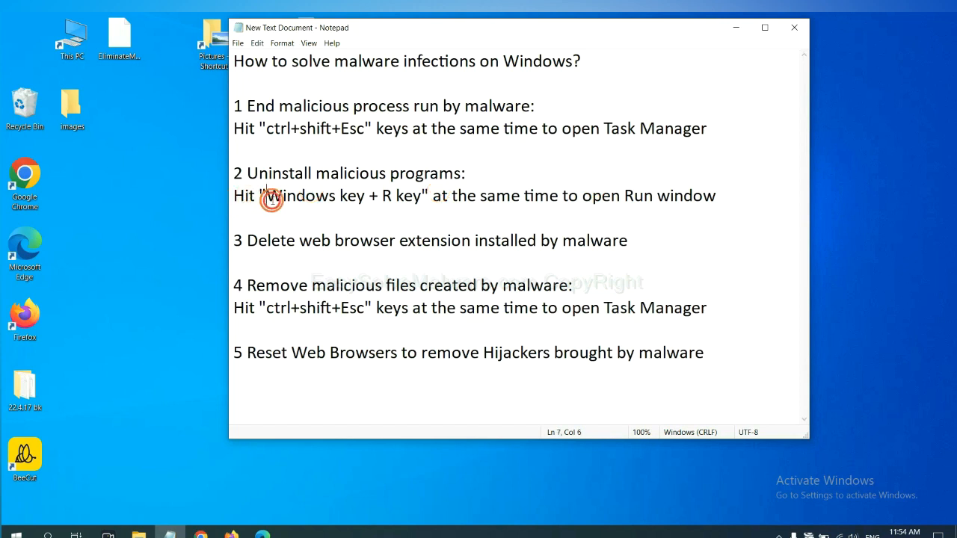
Launch Control Panel by running the 'control panel' command from the Win+R Run box.
{"action": "left_click_drag", "start_coordinate": [267, 194], "coordinate": [425, 194]}
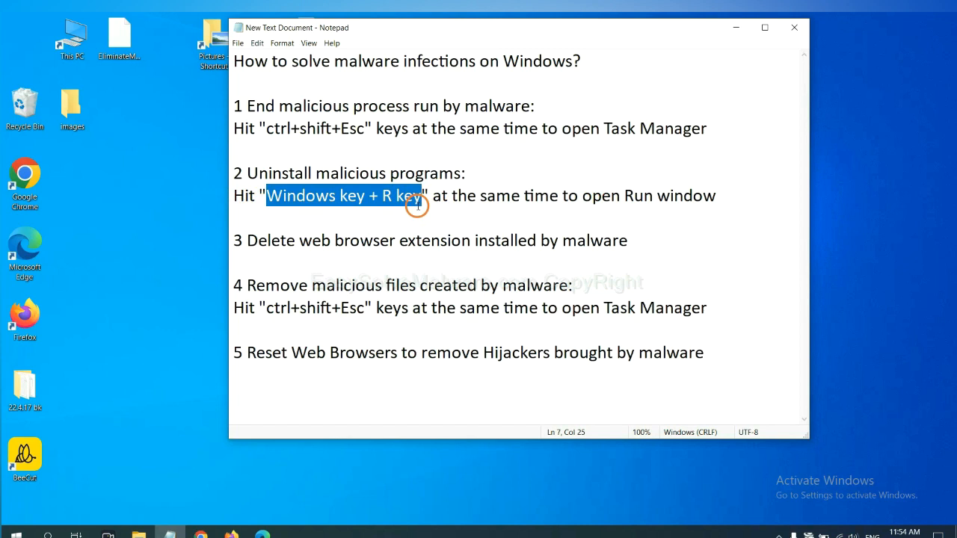
{"action": "mouse_move", "coordinate": [425, 212]}
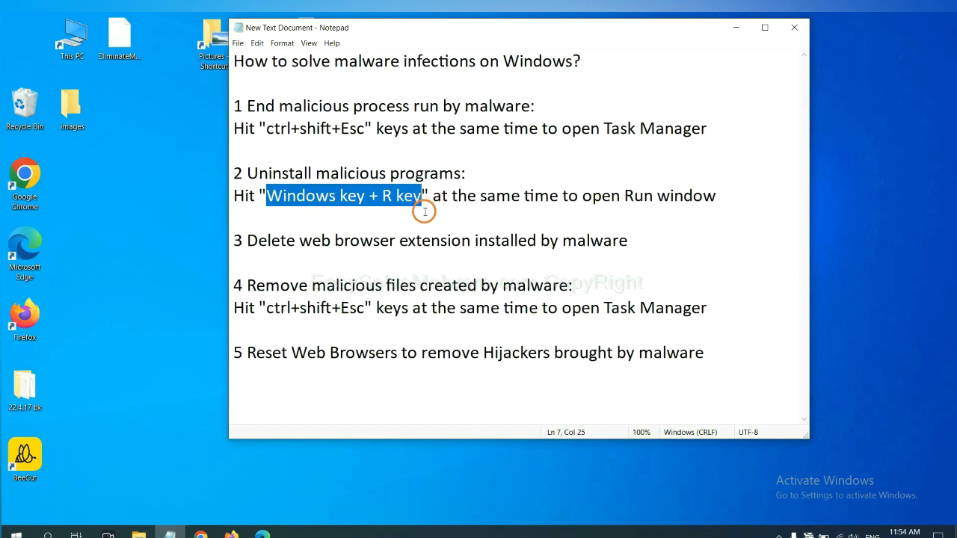
{"action": "key", "text": "Win+r"}
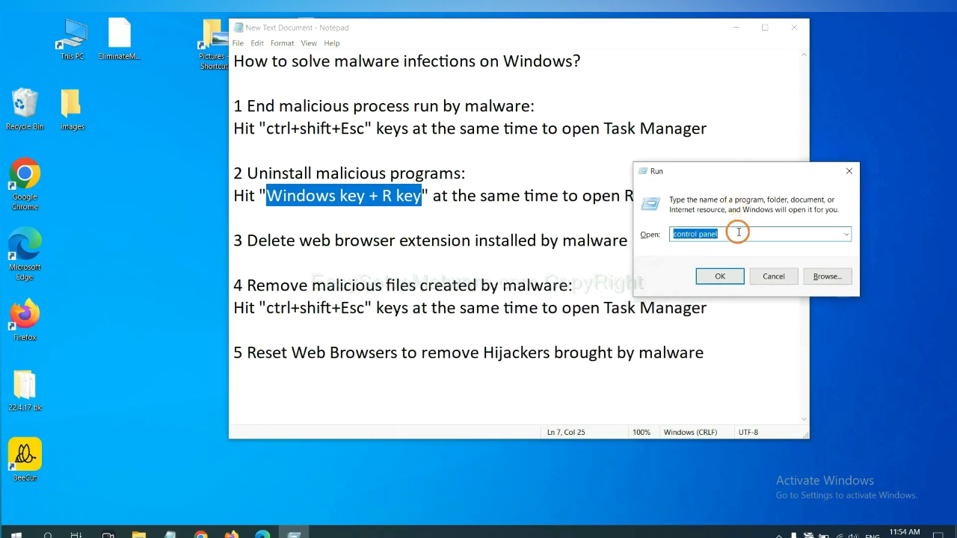
{"action": "left_click", "coordinate": [735, 233]}
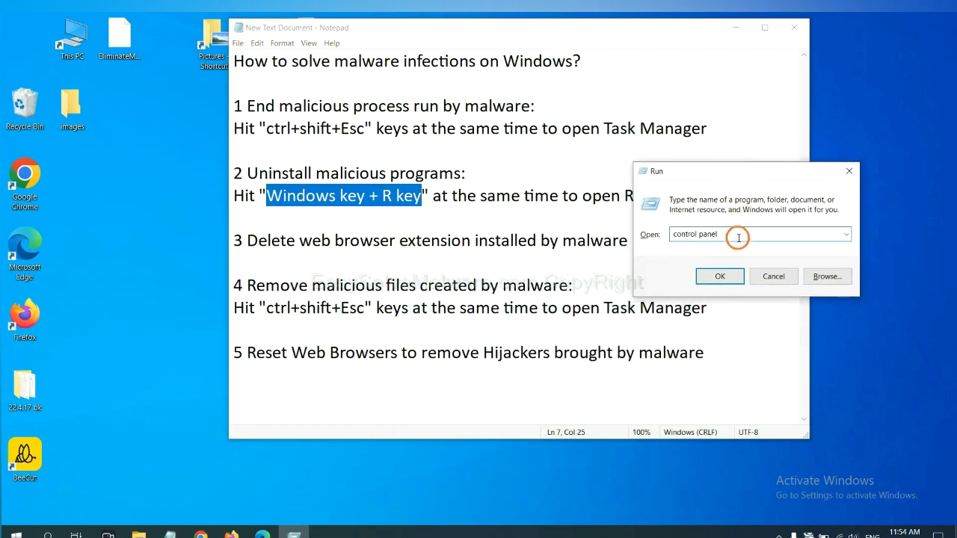
{"action": "double_click", "coordinate": [693, 233]}
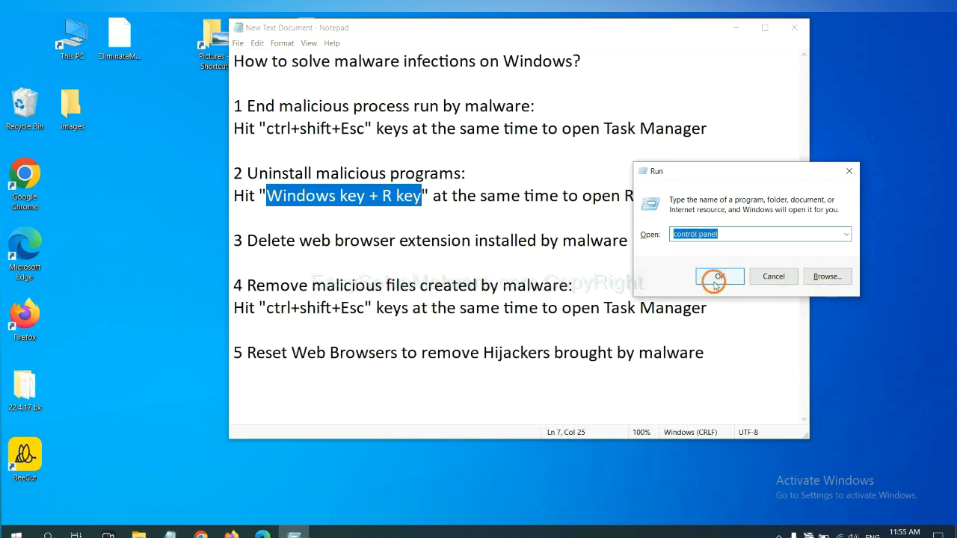
{"action": "left_click", "coordinate": [719, 275]}
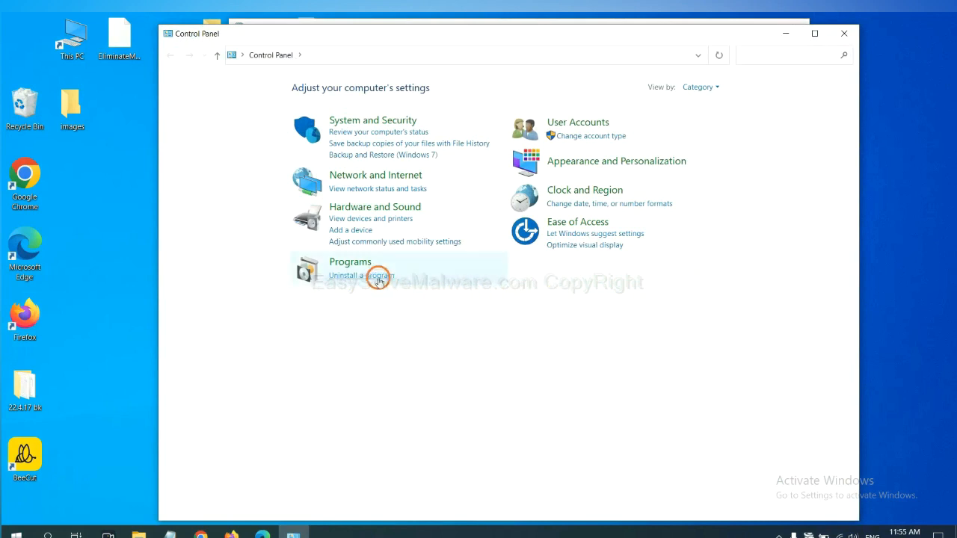
Show the installed-programs list under Uninstall a program and select the suspicious program.
{"action": "left_click", "coordinate": [362, 275]}
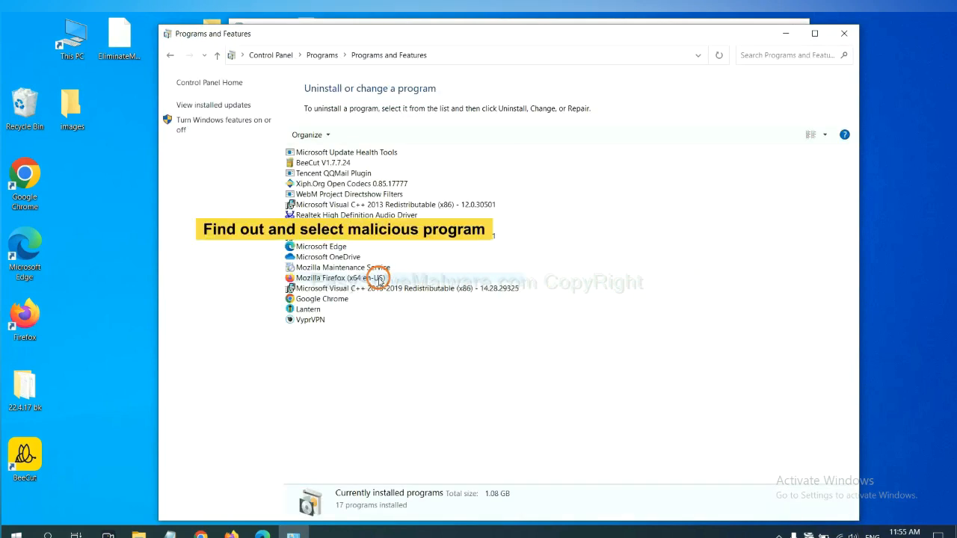
{"action": "mouse_move", "coordinate": [568, 230]}
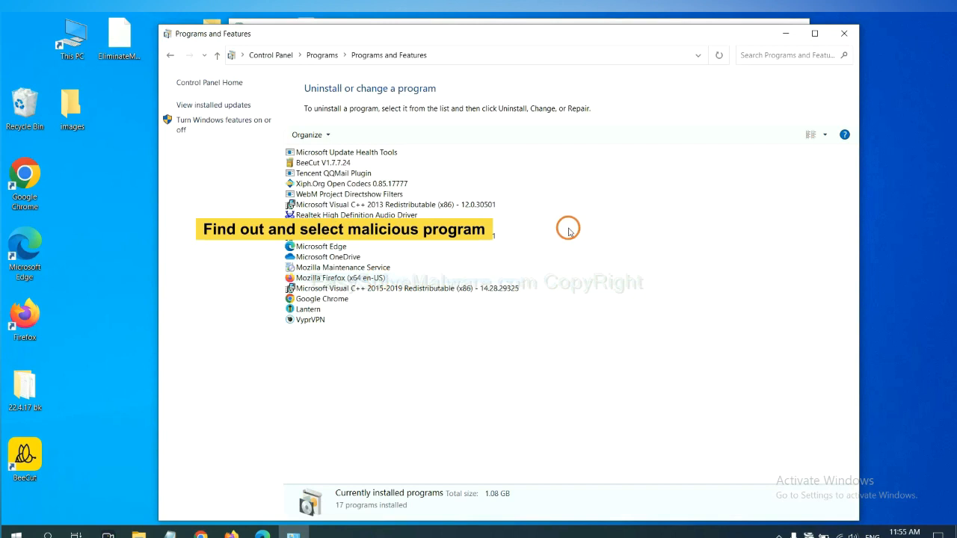
{"action": "mouse_move", "coordinate": [574, 218]}
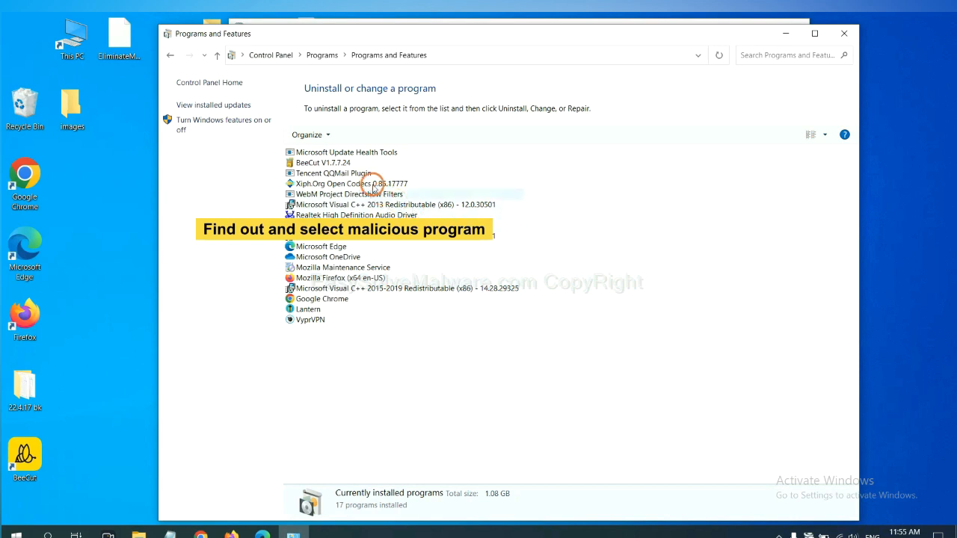
{"action": "left_click", "coordinate": [346, 182]}
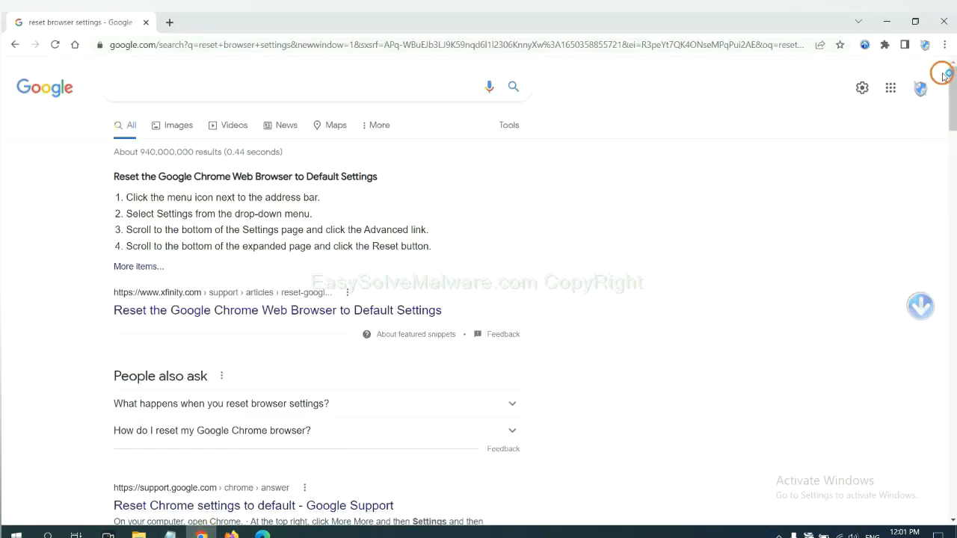
Reach Chrome's installed Extensions page through the three-dot menu's More tools.
{"action": "left_click", "coordinate": [942, 45]}
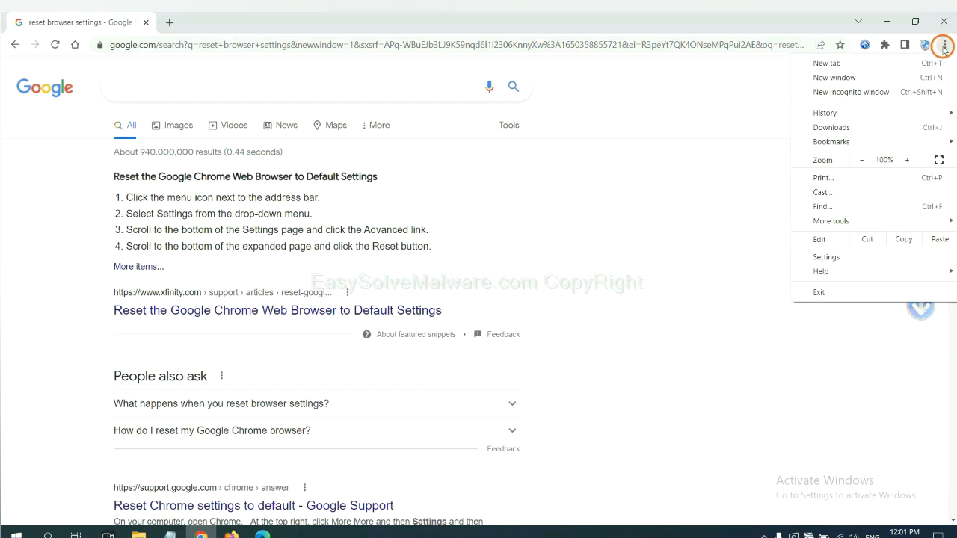
{"action": "left_click", "coordinate": [831, 221]}
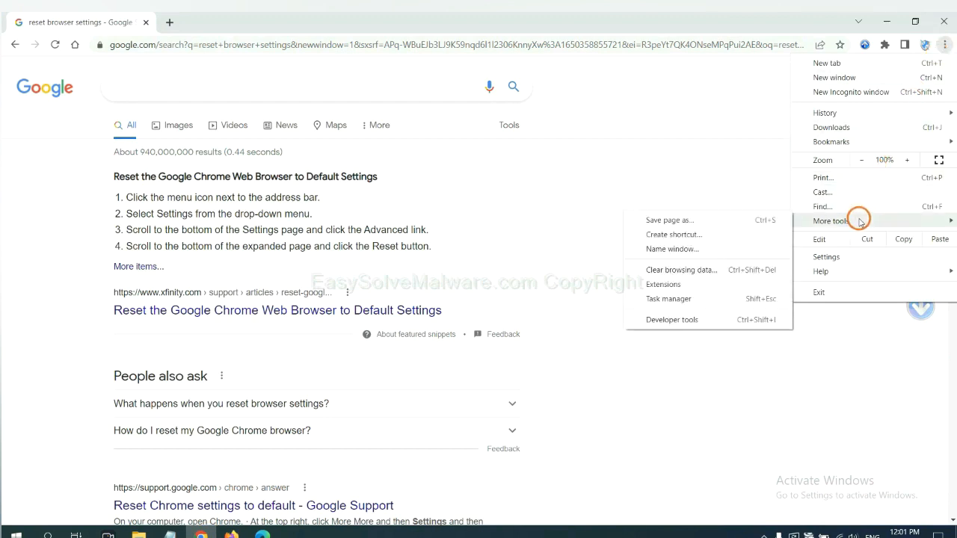
{"action": "mouse_move", "coordinate": [705, 284]}
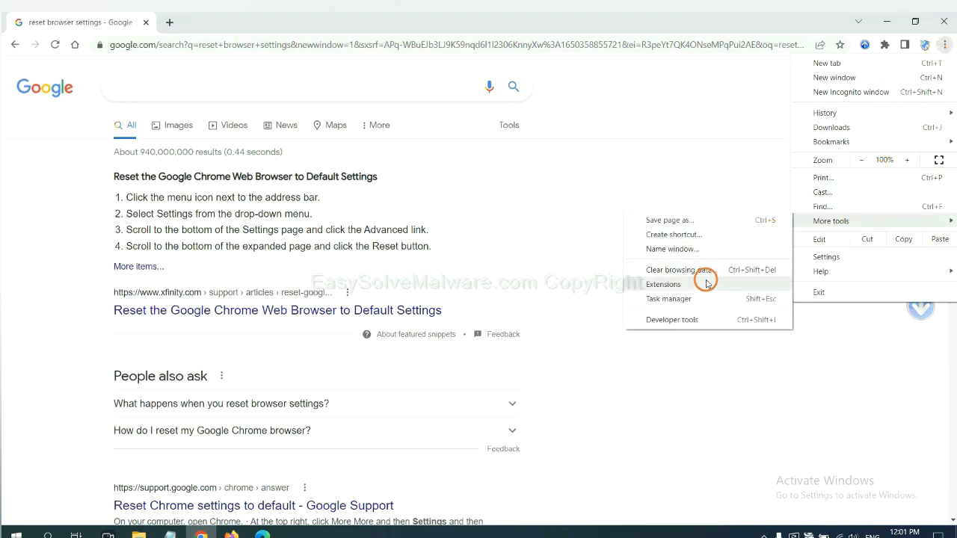
{"action": "left_click", "coordinate": [663, 284]}
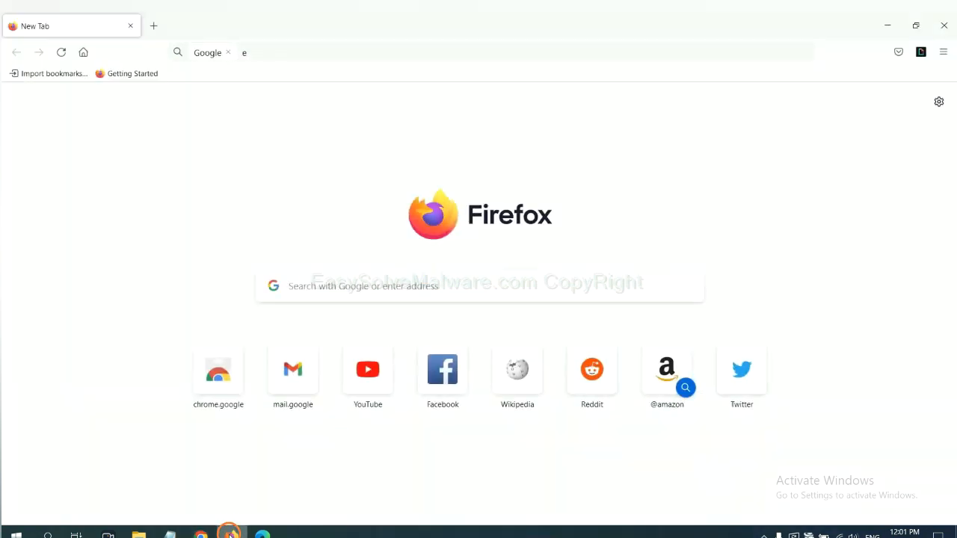
Show Firefox's Add-ons and themes manager and the options for the GIPHY for Firefox extension.
{"action": "left_click", "coordinate": [944, 51]}
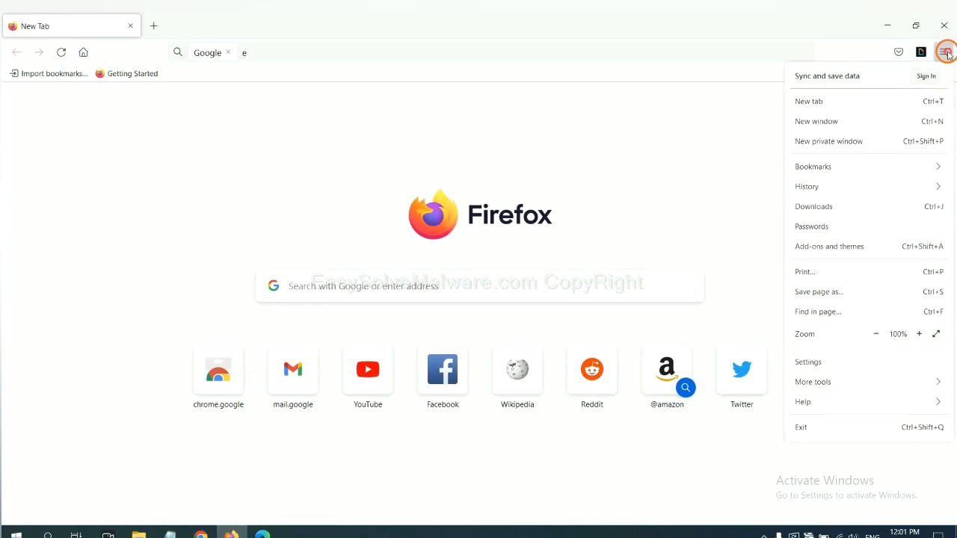
{"action": "mouse_move", "coordinate": [870, 166]}
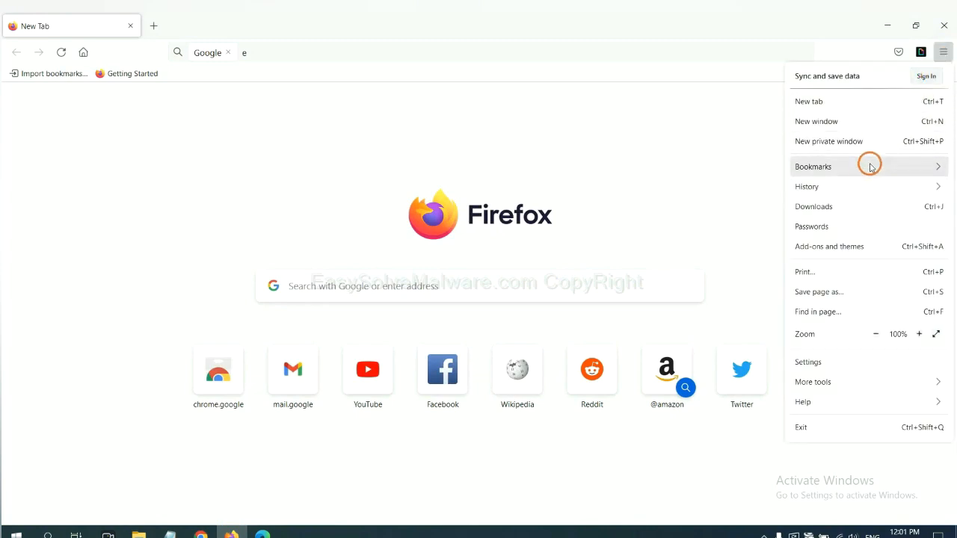
{"action": "mouse_move", "coordinate": [837, 245]}
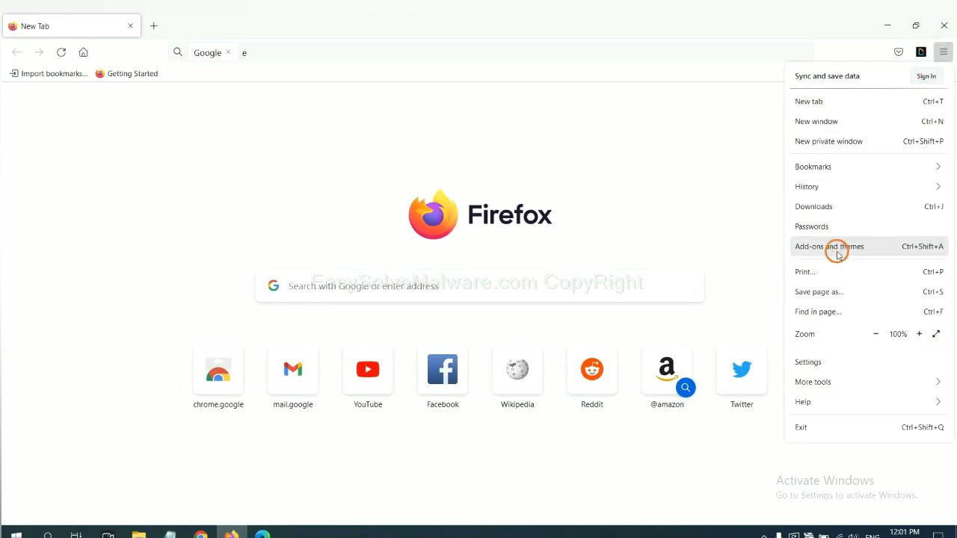
{"action": "left_click", "coordinate": [828, 246]}
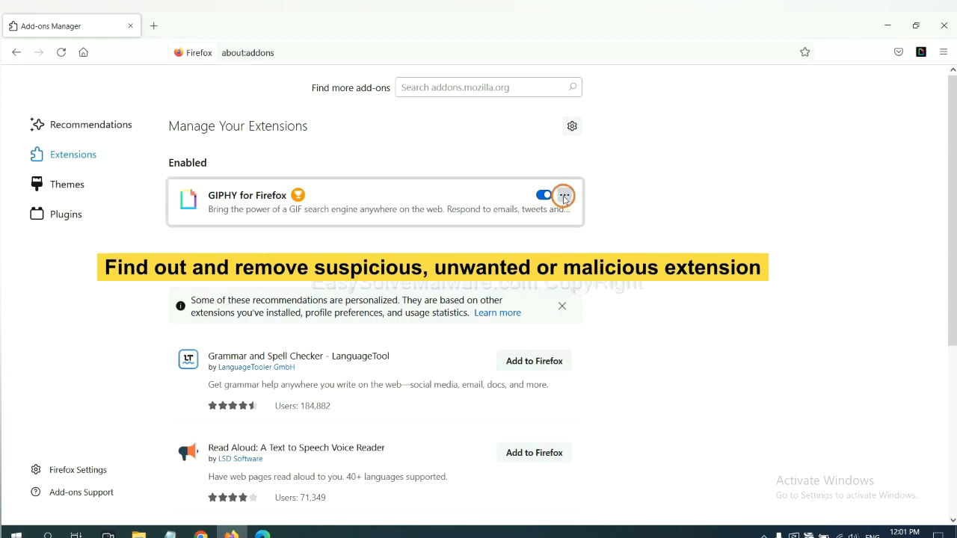
{"action": "left_click", "coordinate": [565, 194]}
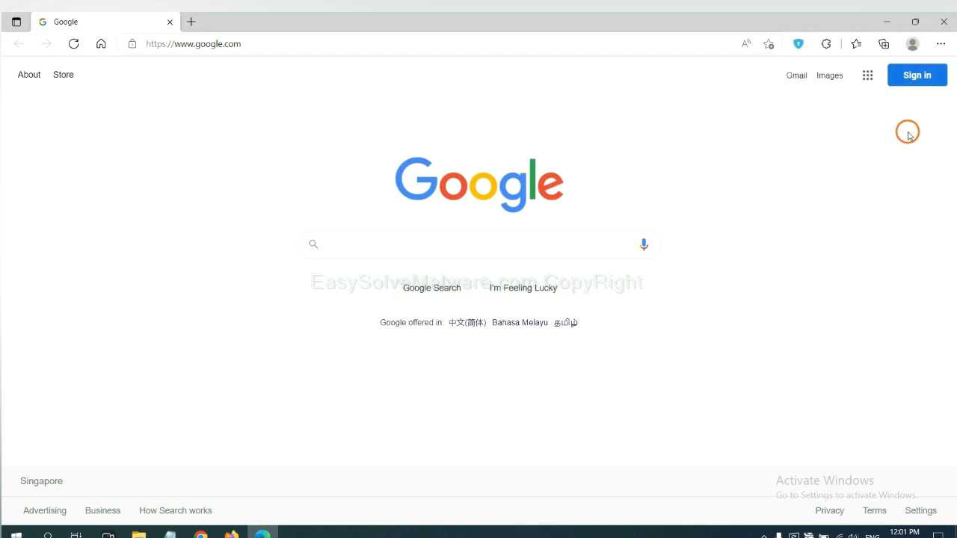
Remove the AnVpn Free Fast VPN Proxy extension from Edge's Manage extensions page.
{"action": "left_click", "coordinate": [940, 43]}
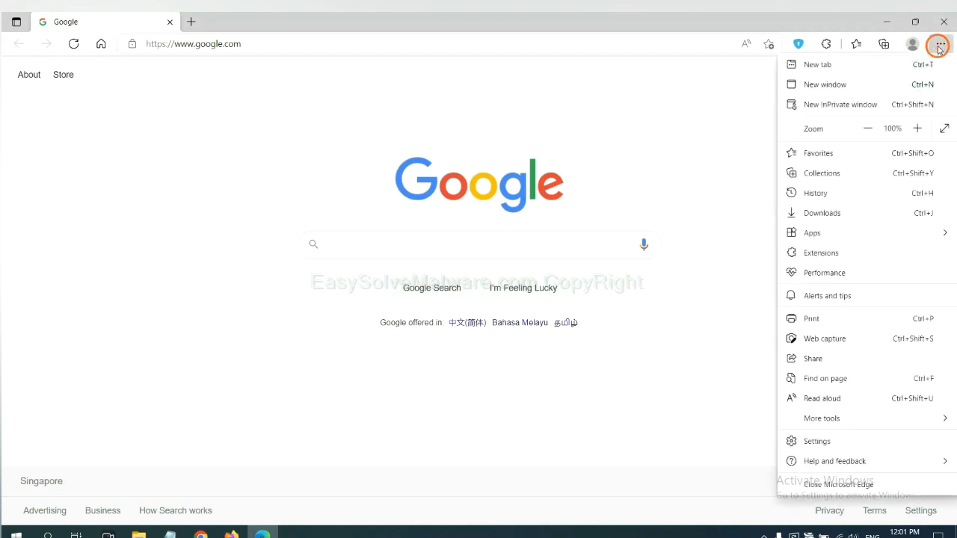
{"action": "mouse_move", "coordinate": [822, 233]}
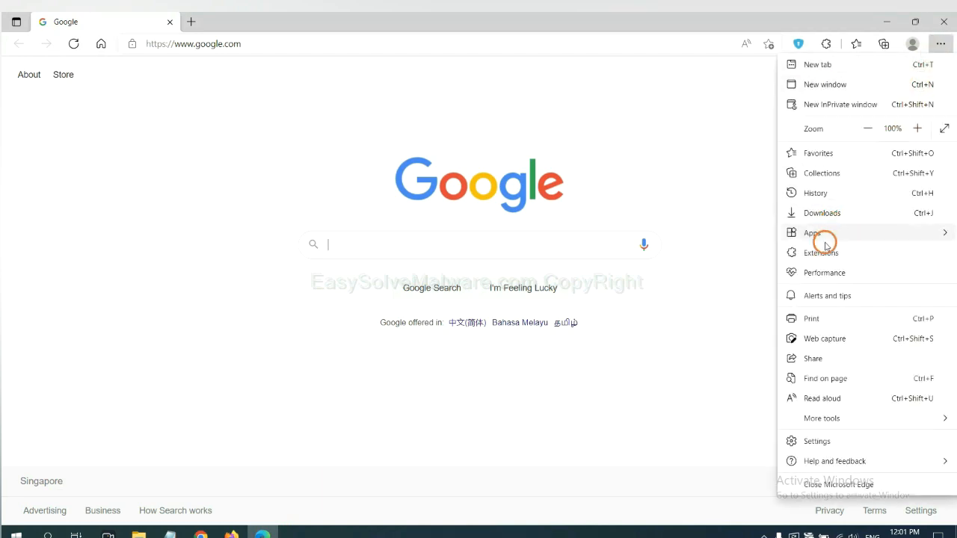
{"action": "mouse_move", "coordinate": [819, 253]}
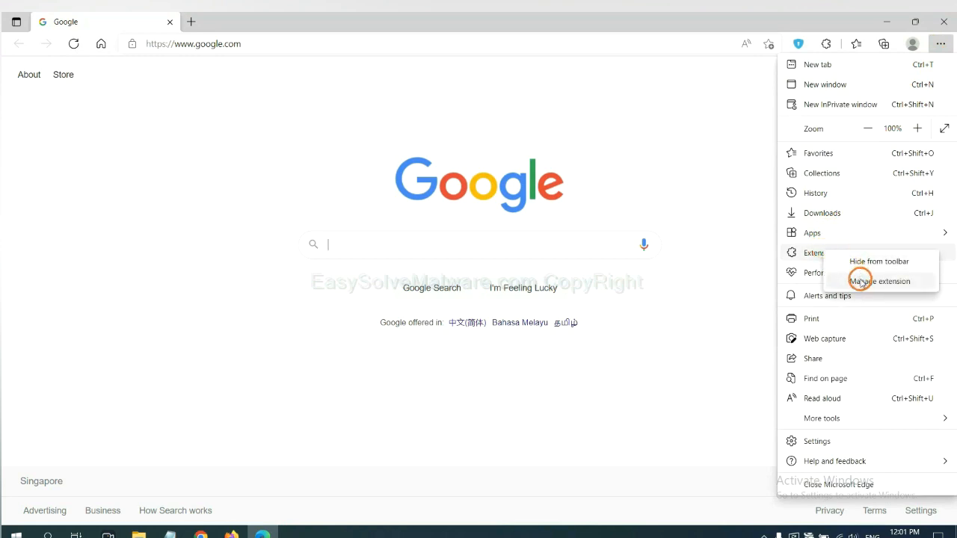
{"action": "left_click", "coordinate": [879, 281]}
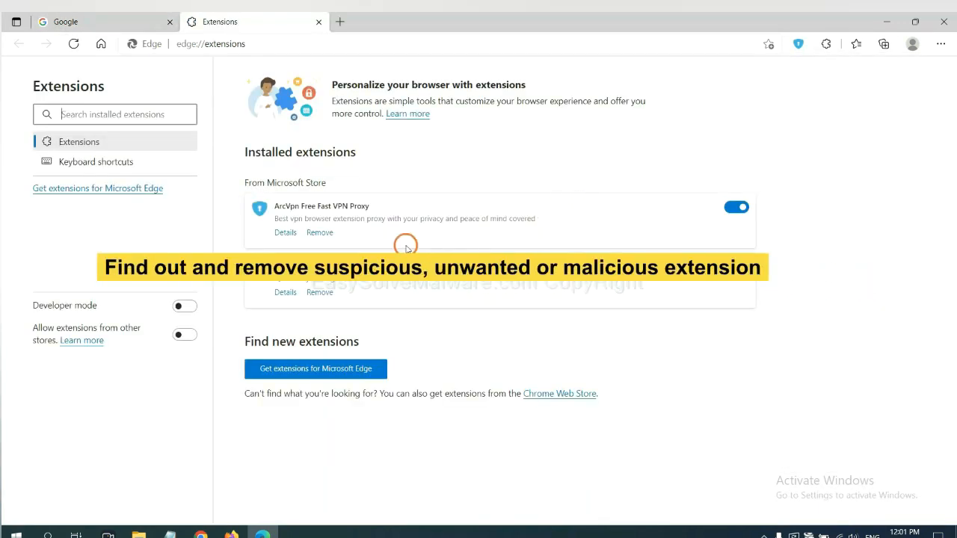
{"action": "mouse_move", "coordinate": [398, 249]}
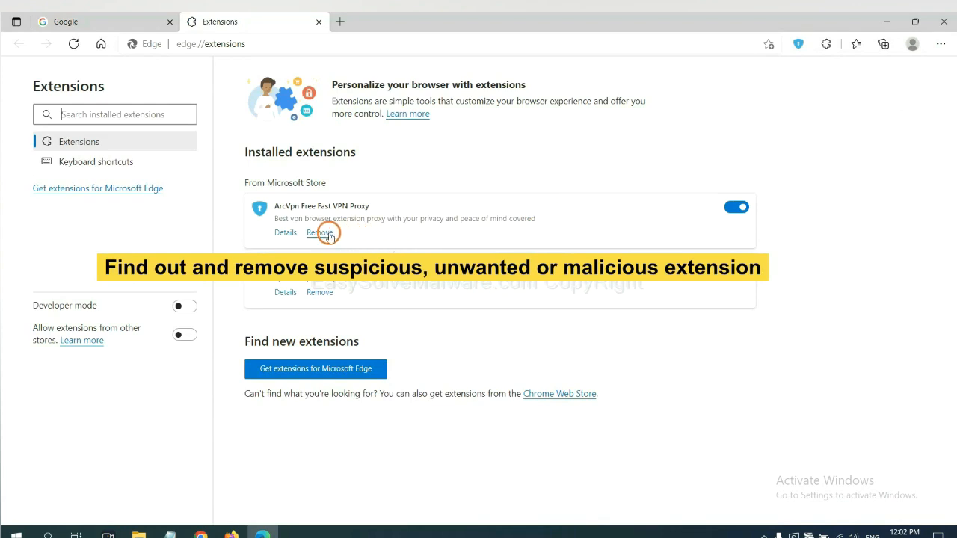
{"action": "left_click", "coordinate": [320, 233]}
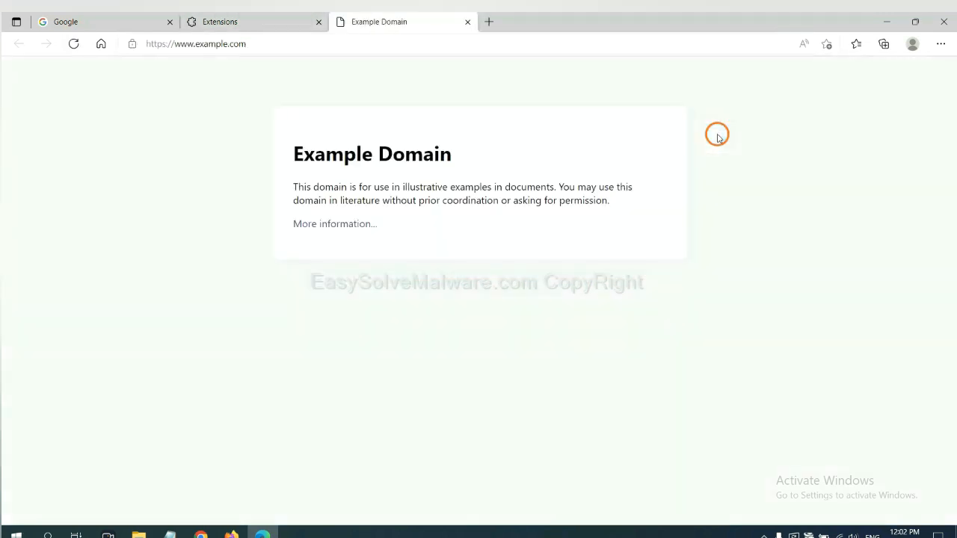
{"action": "mouse_move", "coordinate": [673, 251]}
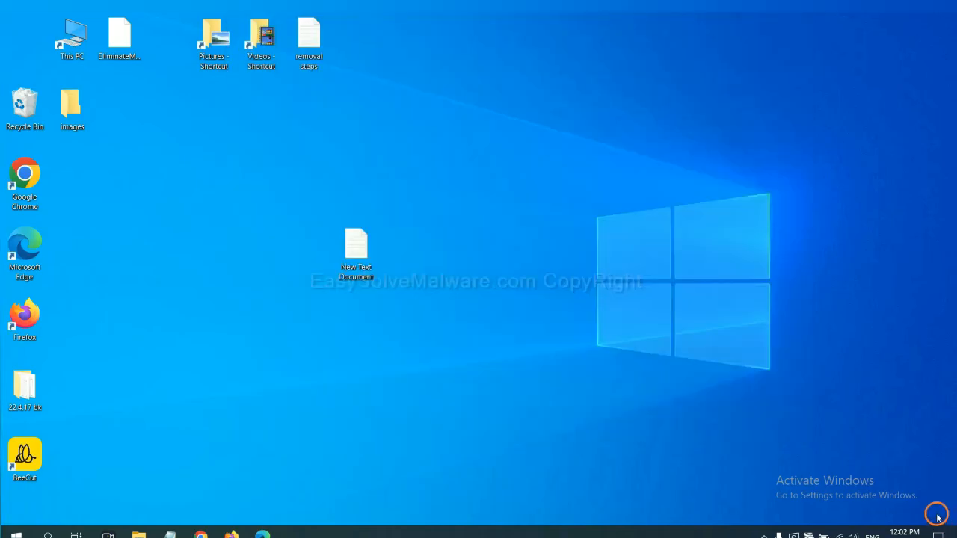
Reopen the malware-removal notes and ready a Run box holding 'regedit'.
{"action": "double_click", "coordinate": [356, 252]}
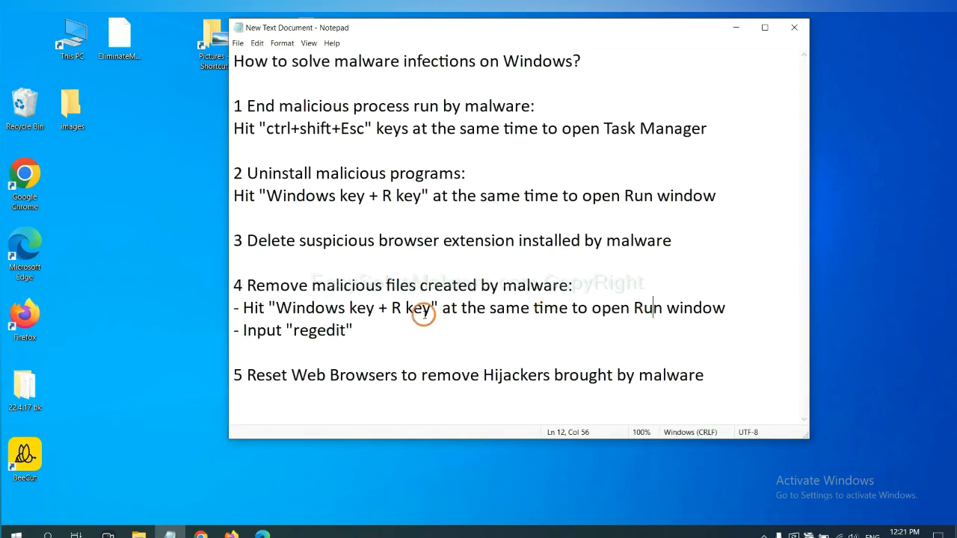
{"action": "mouse_move", "coordinate": [403, 284]}
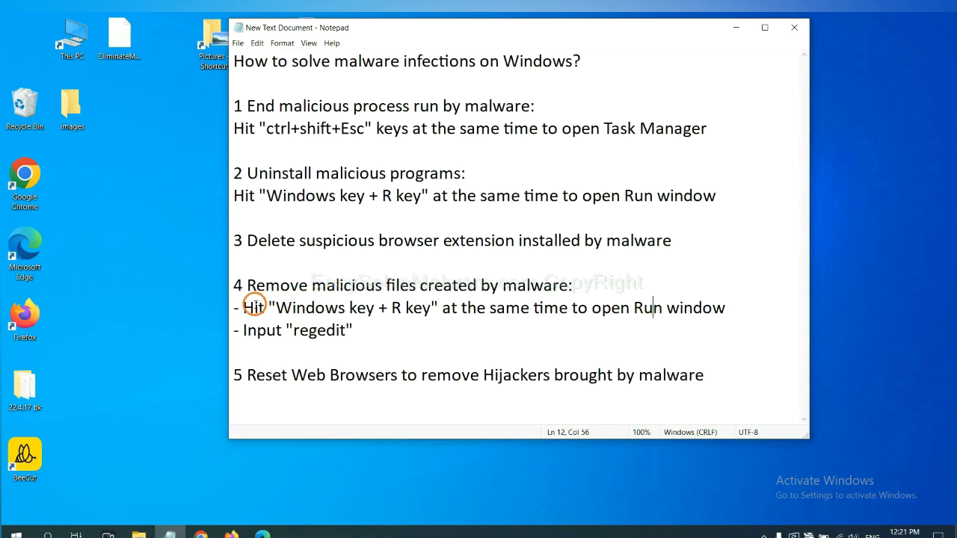
{"action": "left_click_drag", "start_coordinate": [242, 308], "coordinate": [434, 308]}
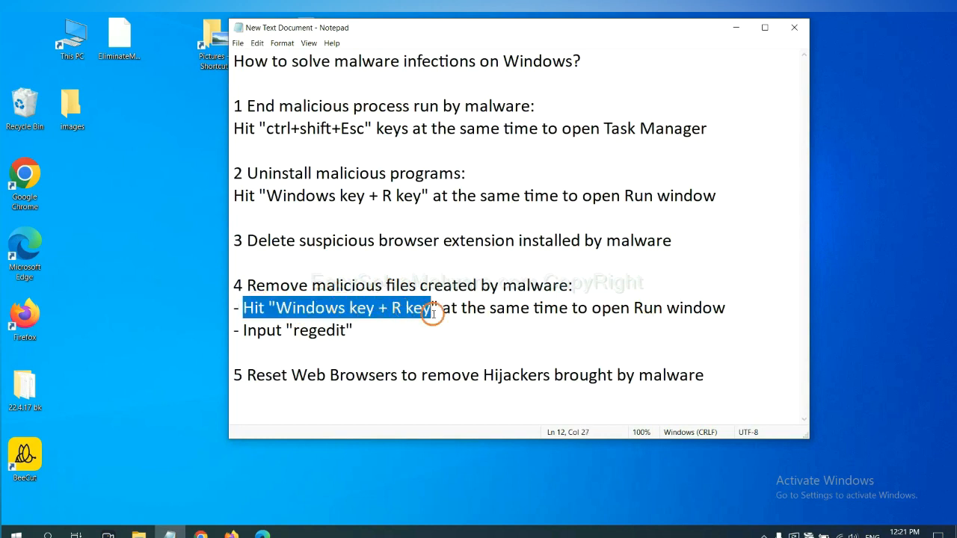
{"action": "left_click", "coordinate": [556, 307]}
{"action": "type", "text": "regedit"}
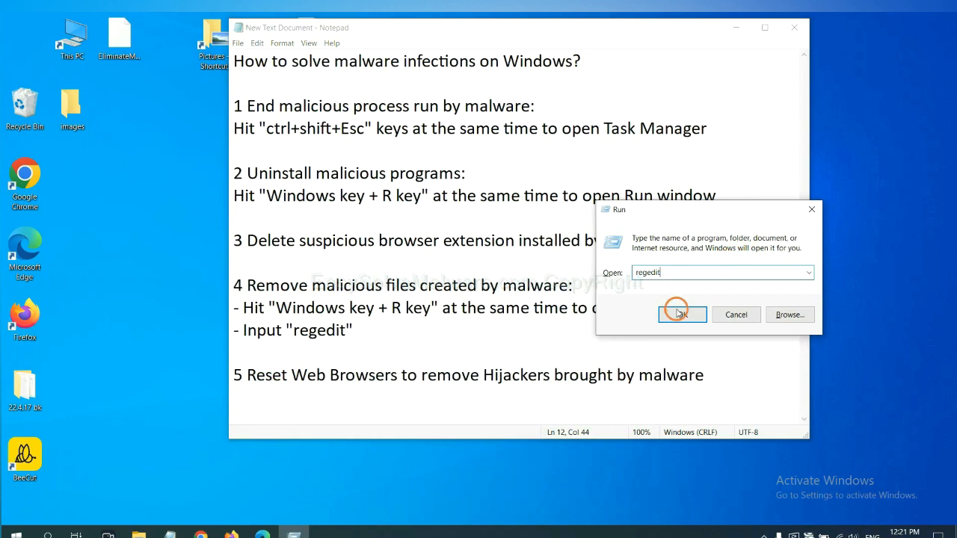
Search the registry via Edit > Find for the malware's name, landing on FEATURE_BROWSER_EMULATION.
{"action": "left_click", "coordinate": [680, 314]}
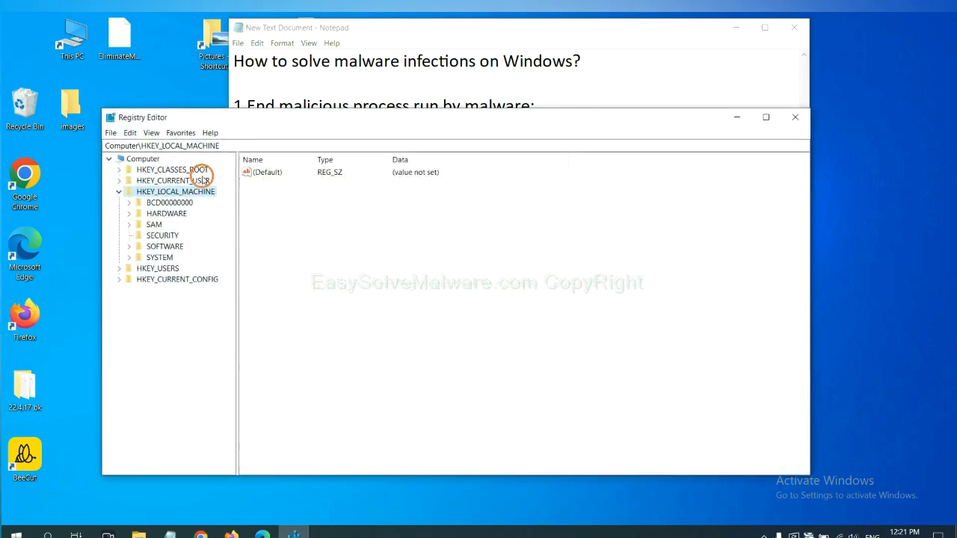
{"action": "mouse_move", "coordinate": [132, 131]}
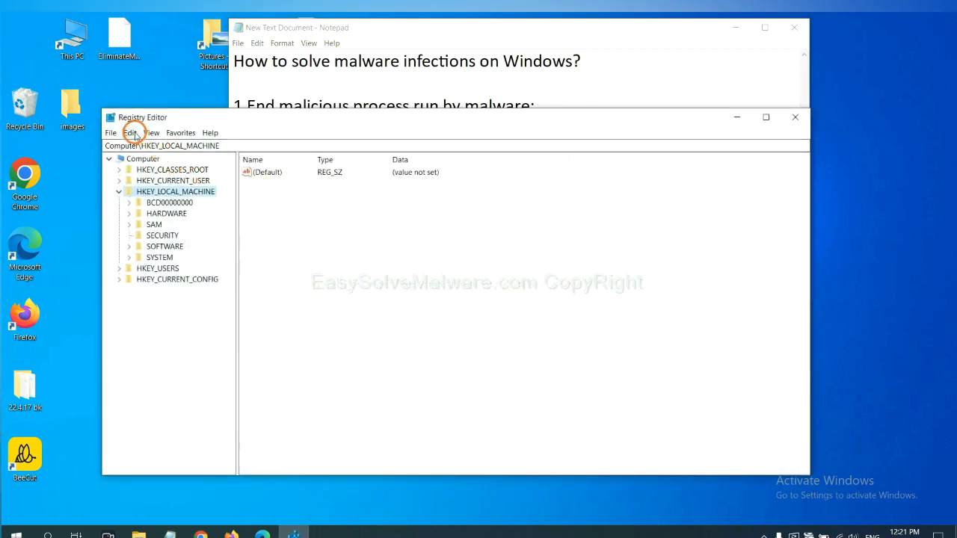
{"action": "left_click", "coordinate": [130, 131]}
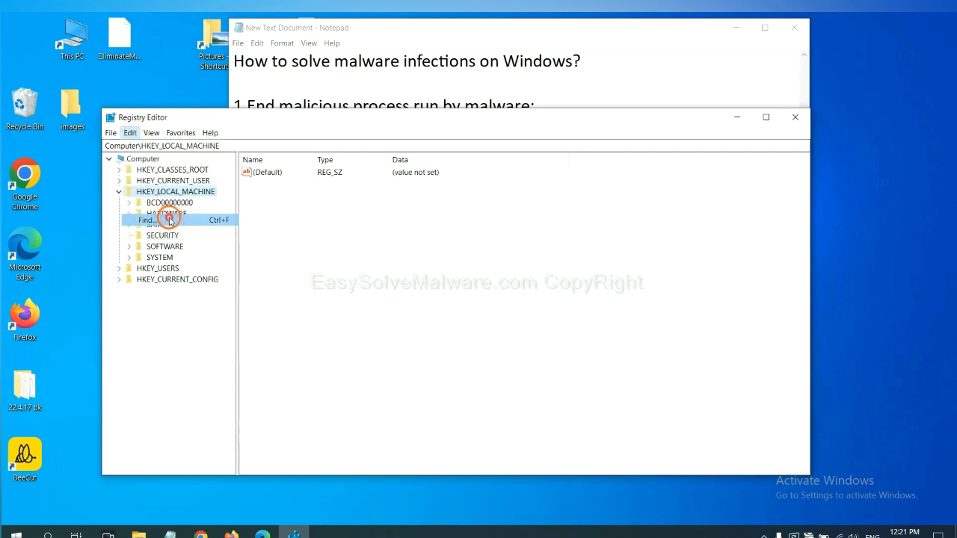
{"action": "left_click", "coordinate": [147, 219]}
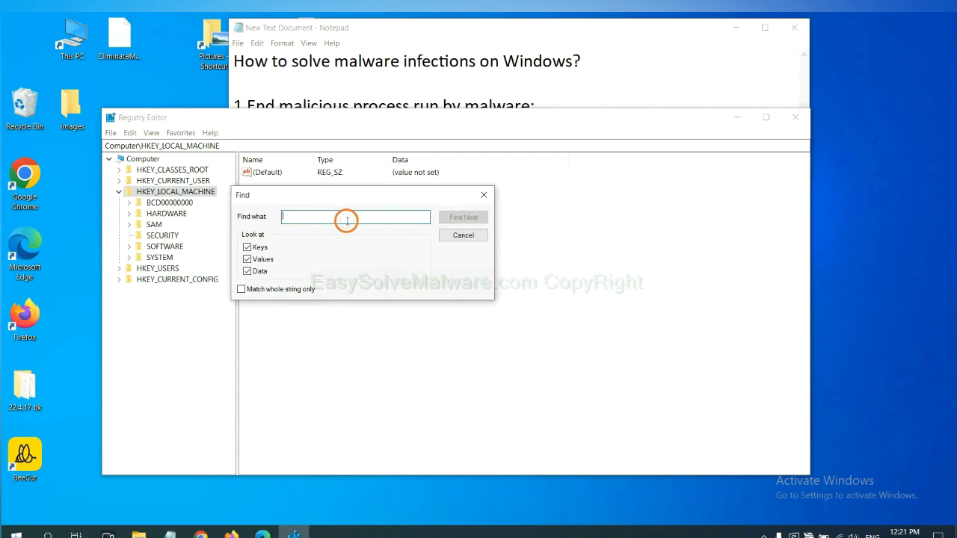
{"action": "type", "text": "Input the name of malware"}
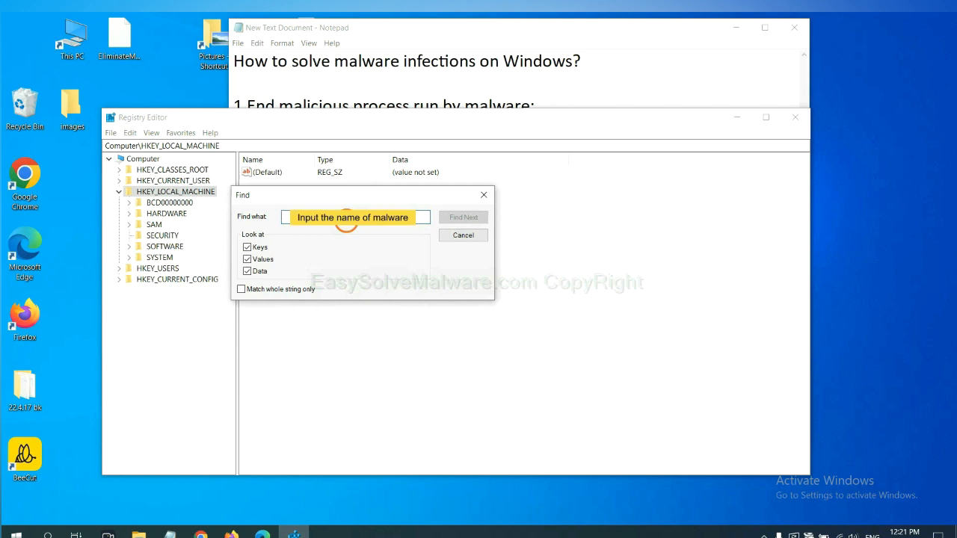
{"action": "type", "text": "be"}
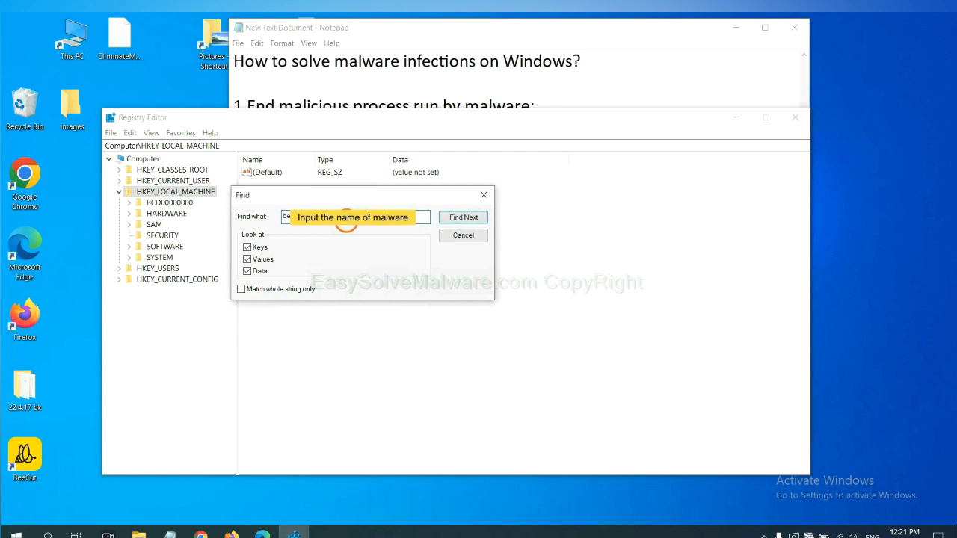
{"action": "left_click", "coordinate": [463, 216]}
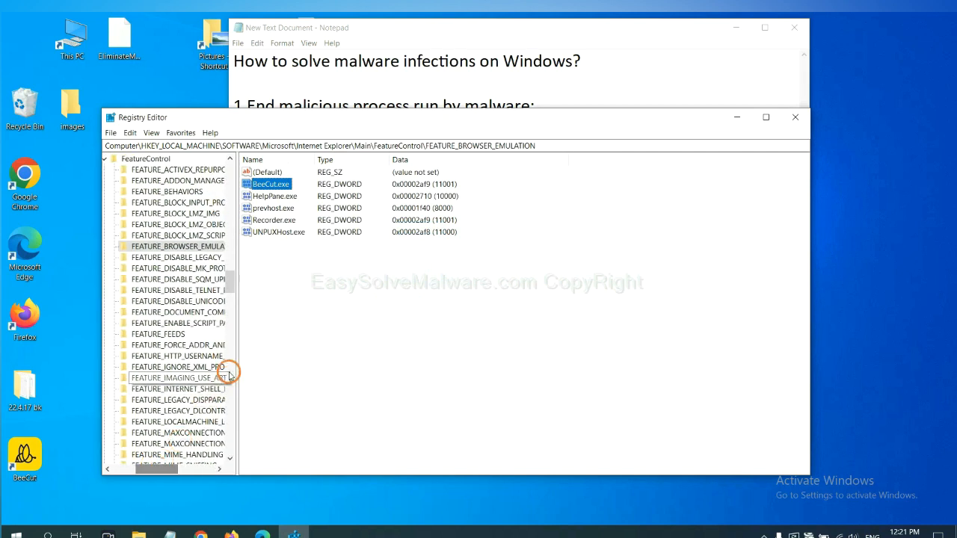
{"action": "mouse_move", "coordinate": [263, 314]}
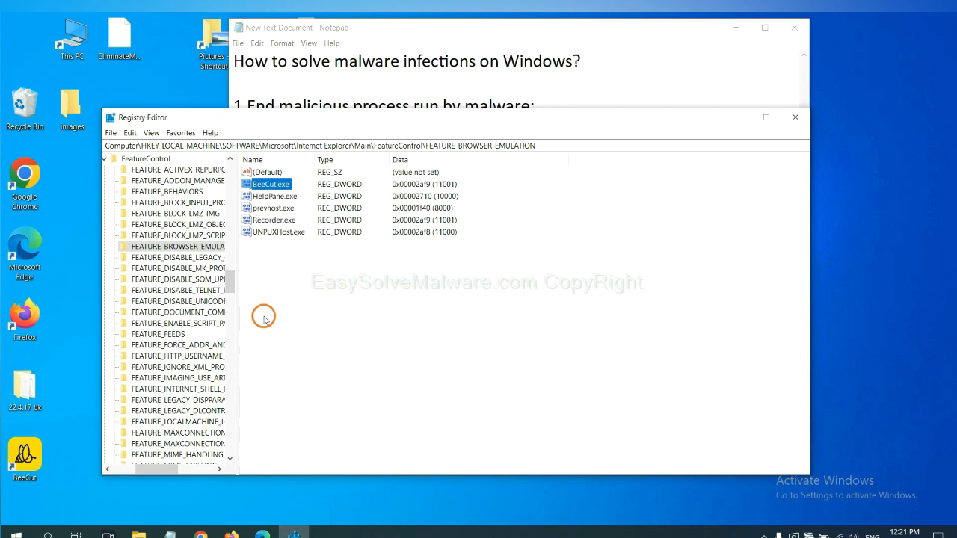
{"action": "mouse_move", "coordinate": [216, 256]}
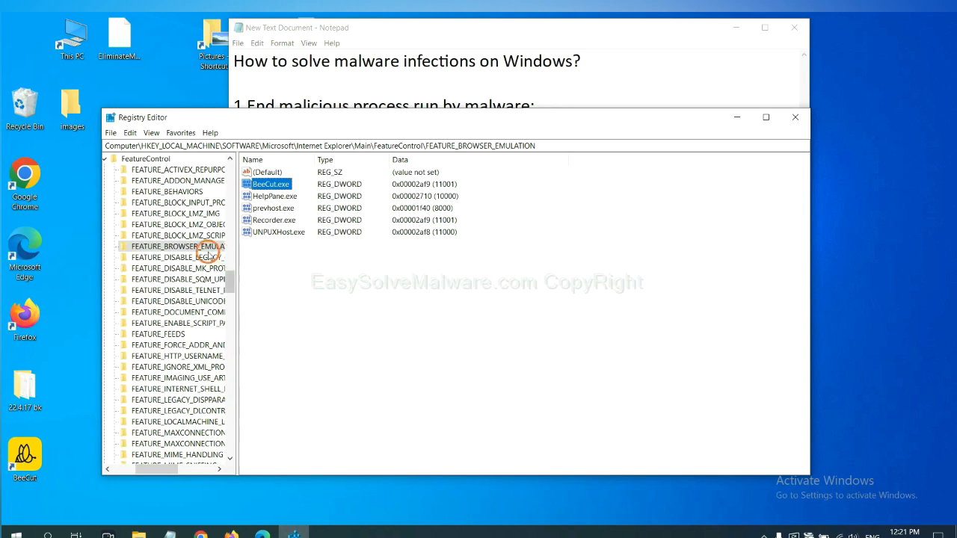
{"action": "right_click", "coordinate": [179, 246]}
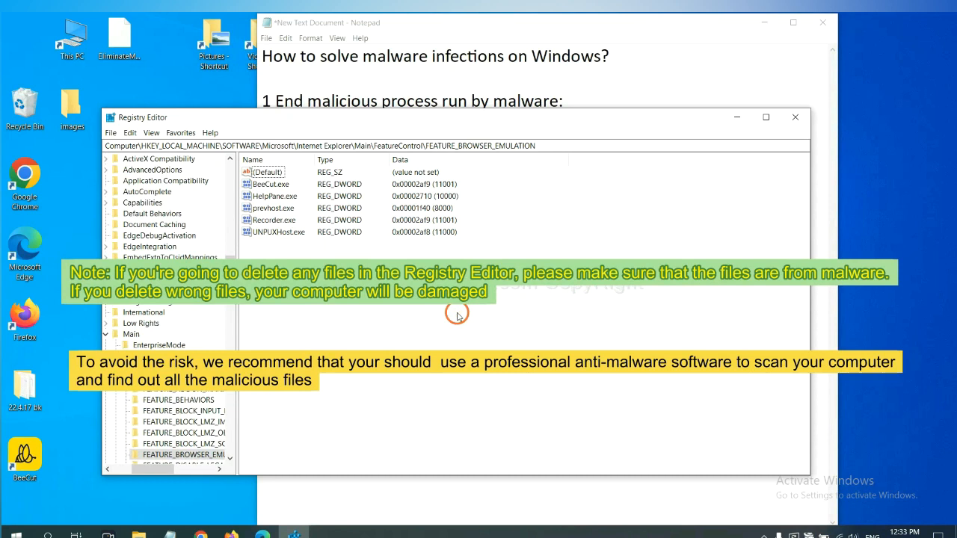
{"action": "mouse_move", "coordinate": [377, 323]}
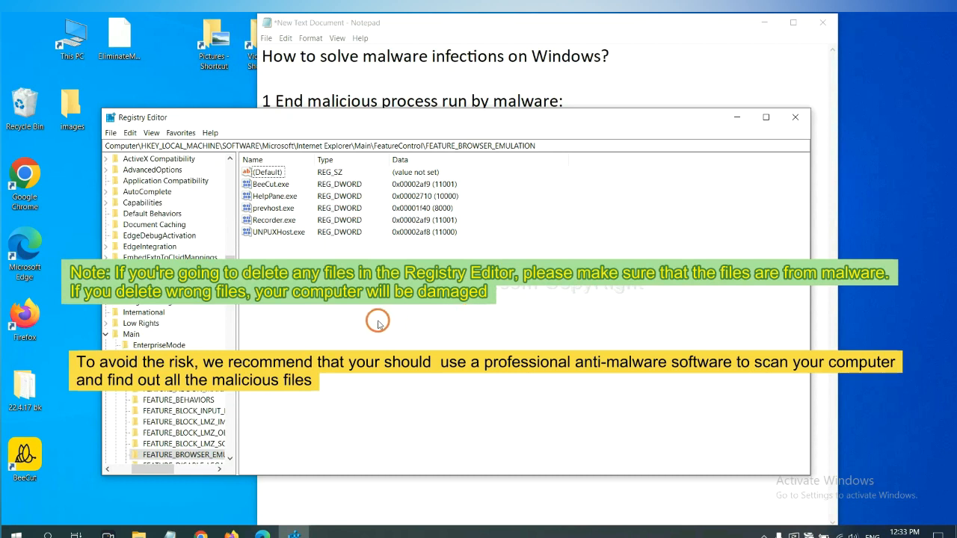